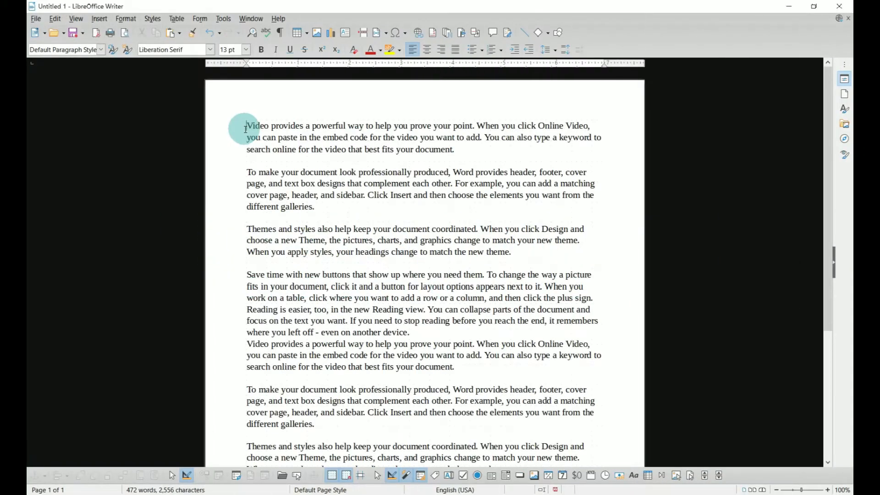
pyautogui.moveTo(336, 164)
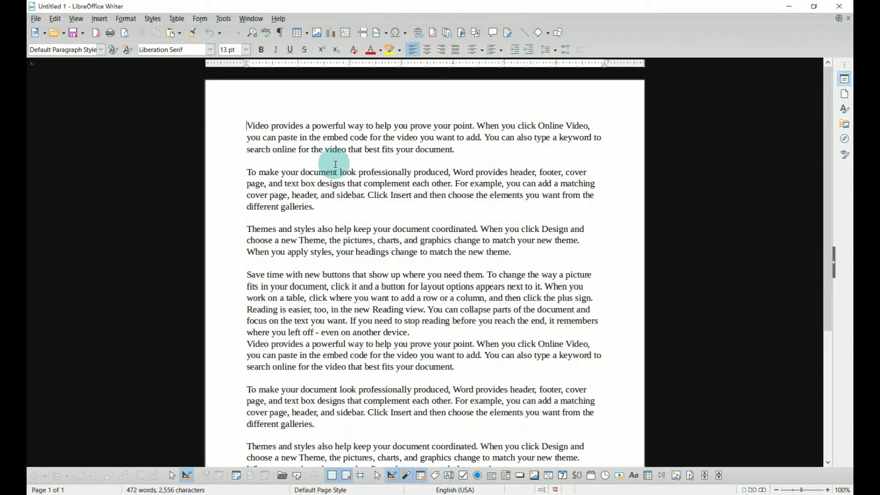
# - Insert the 'sunflower watermark' picture from Downloads at the start of the first paragraph
pyautogui.scroll(-3)
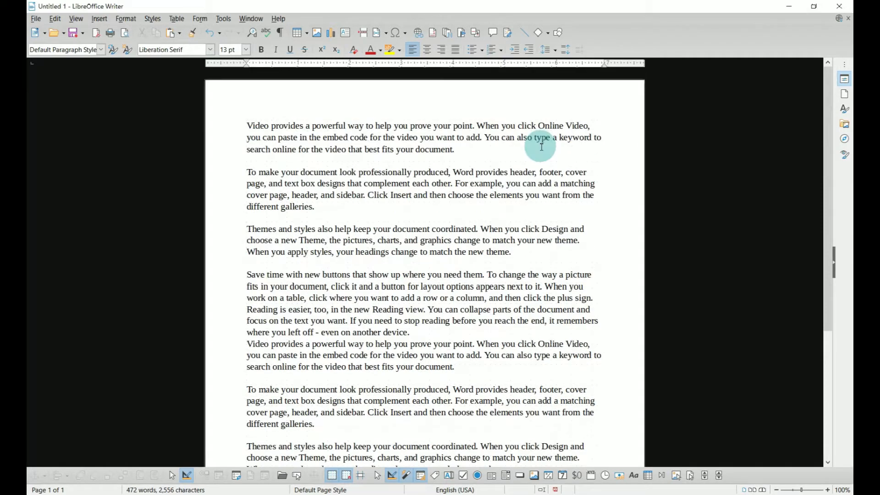
pyautogui.moveTo(99, 18)
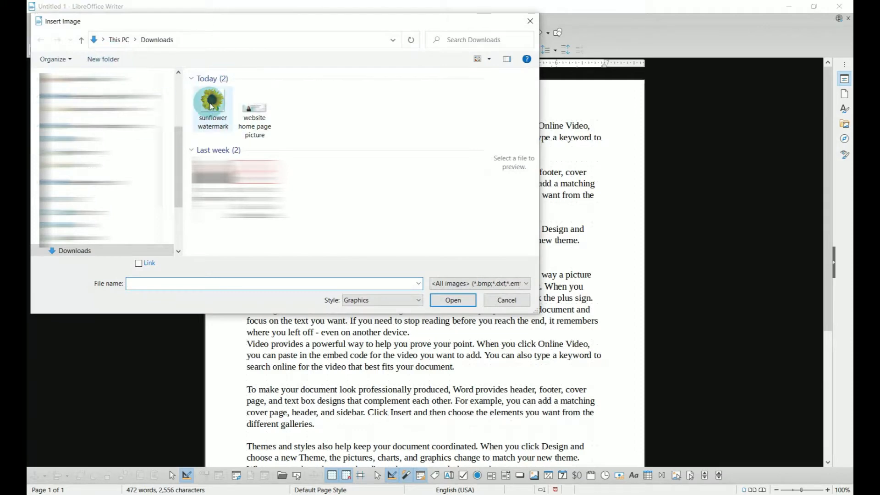
pyautogui.click(452, 300)
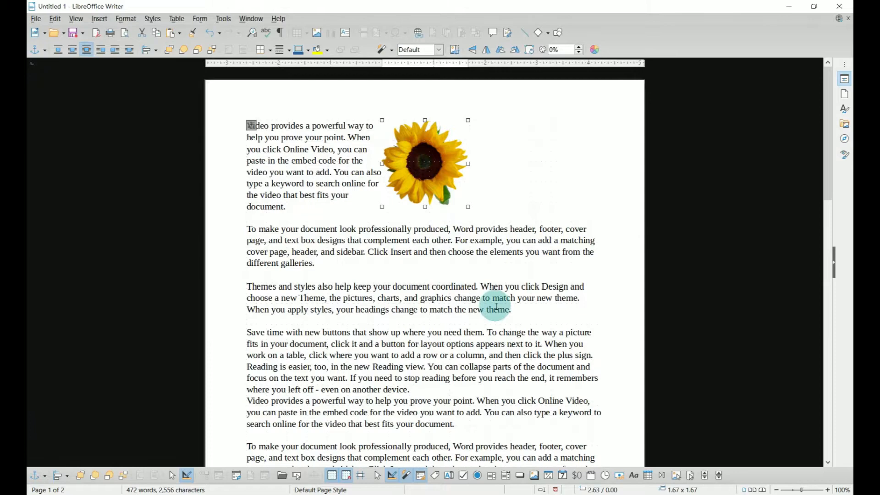
pyautogui.moveTo(393, 303)
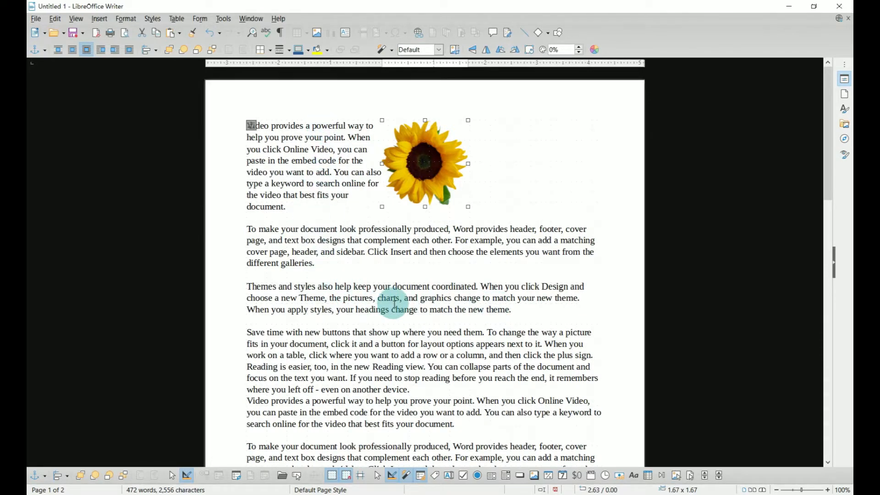
pyautogui.moveTo(428, 159)
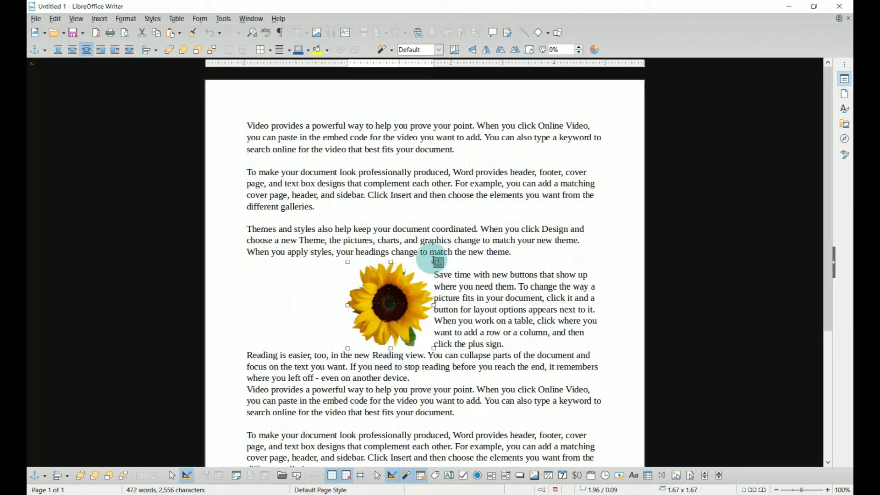
pyautogui.moveTo(432, 348)
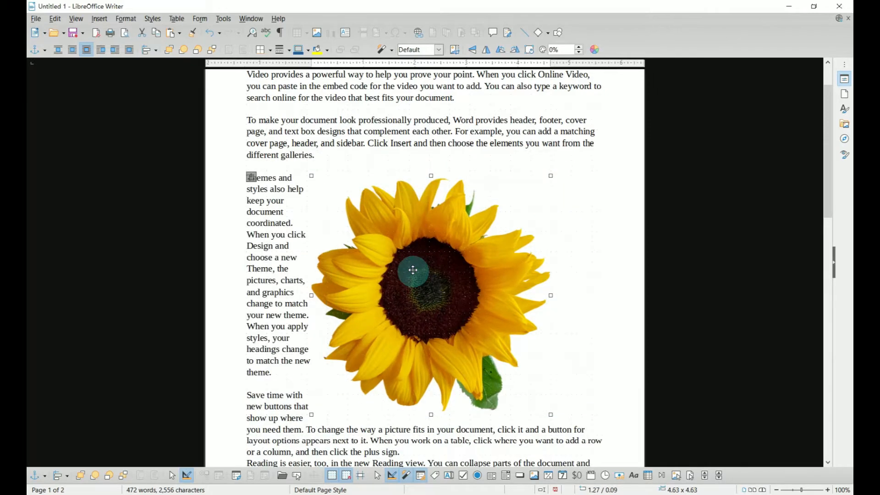
pyautogui.moveTo(413, 49)
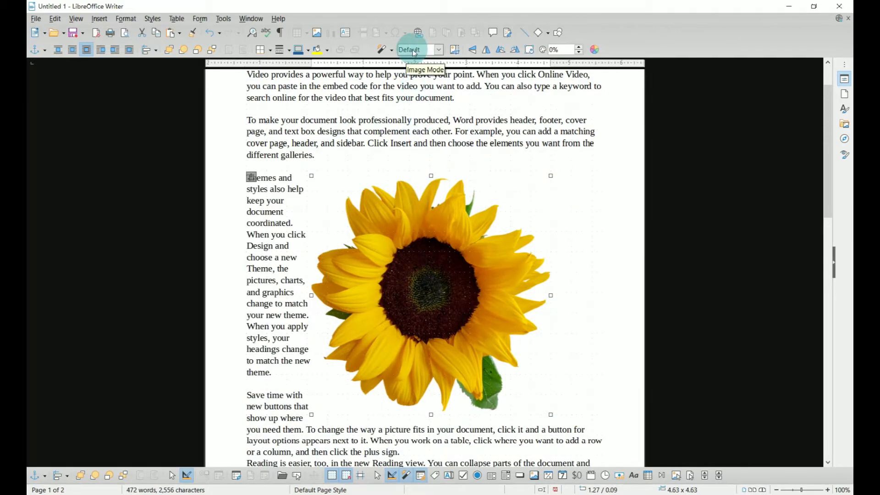
# - Set the sunflower picture's image mode to Watermark so it appears faded
pyautogui.click(437, 49)
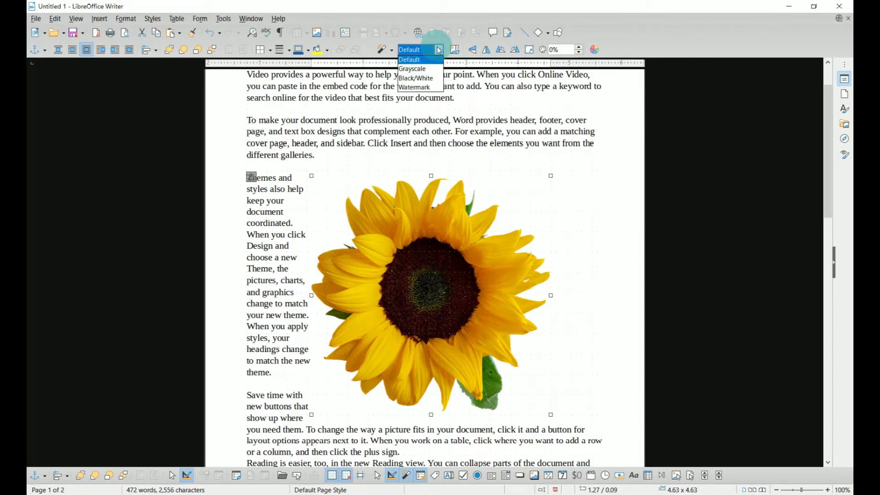
pyautogui.moveTo(415, 87)
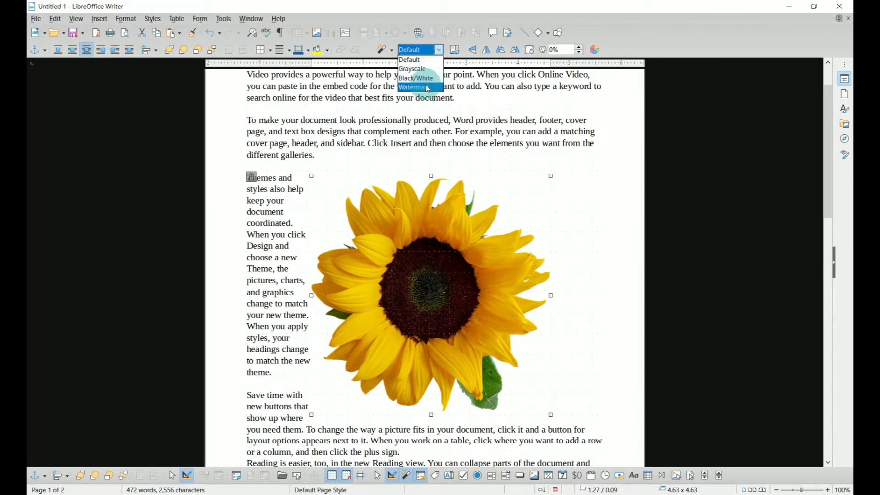
pyautogui.click(414, 87)
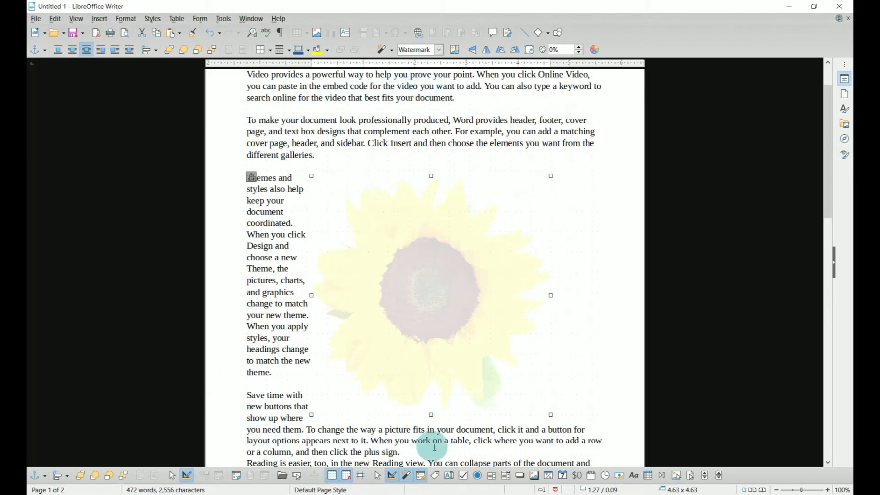
# - Set the picture's wrap to In Background so text flows across it
pyautogui.rightClick(412, 241)
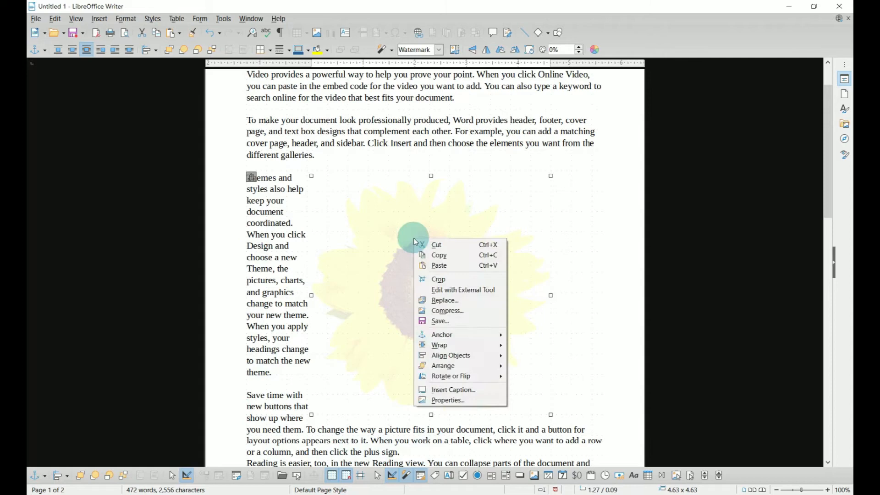
pyautogui.moveTo(441, 335)
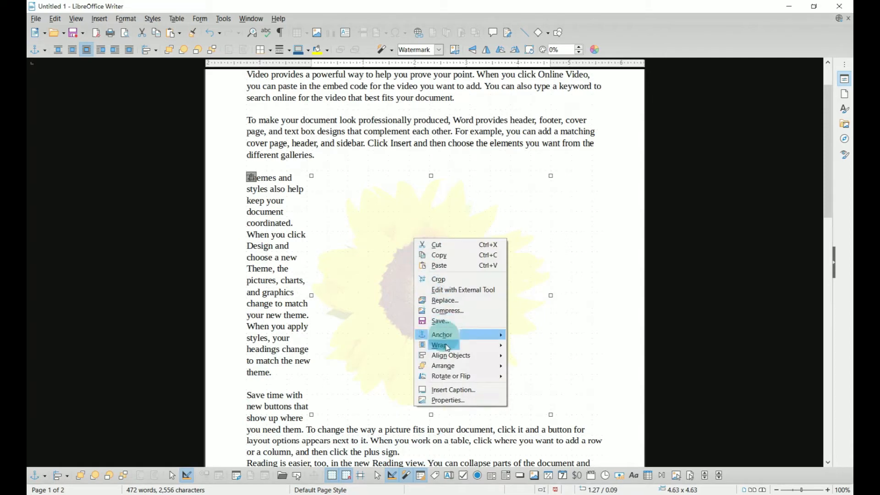
pyautogui.moveTo(438, 345)
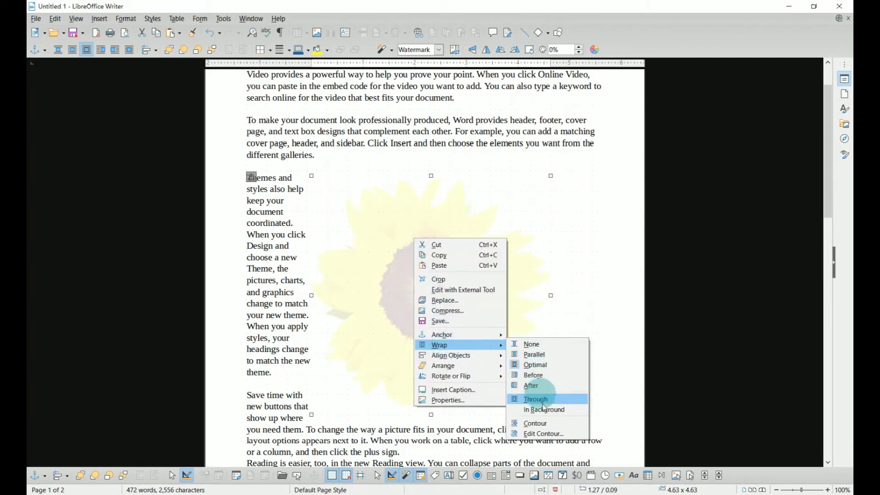
pyautogui.click(535, 399)
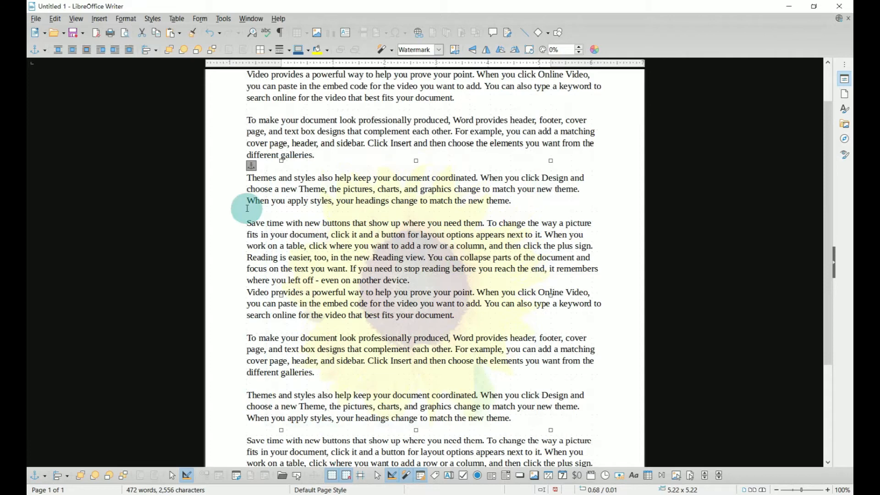
# - Deselect the enlarged watermark by returning the cursor to the body text
pyautogui.click(357, 189)
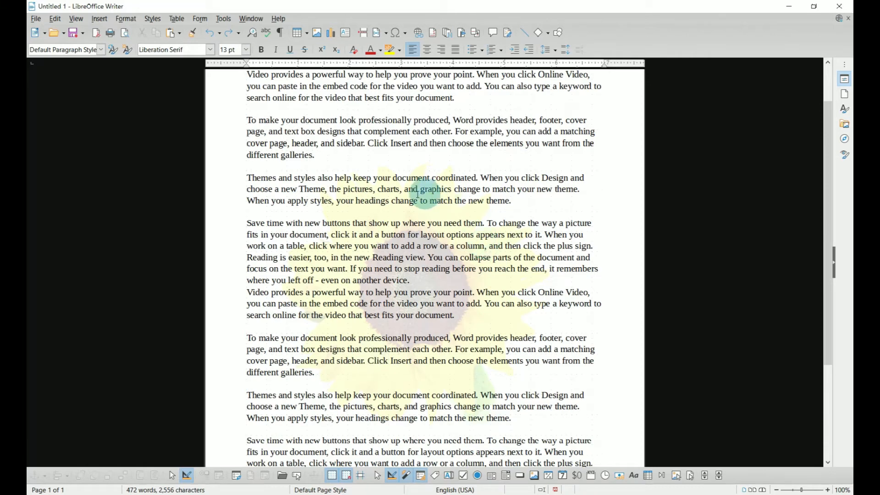
pyautogui.moveTo(539, 210)
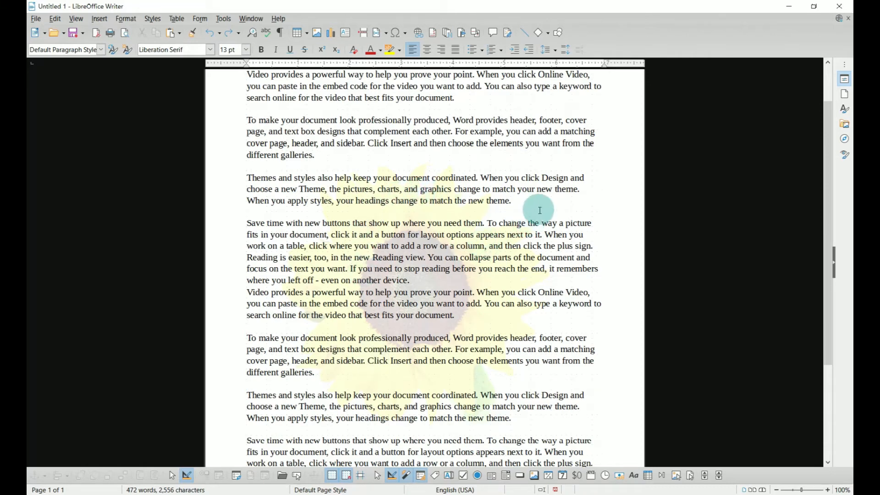